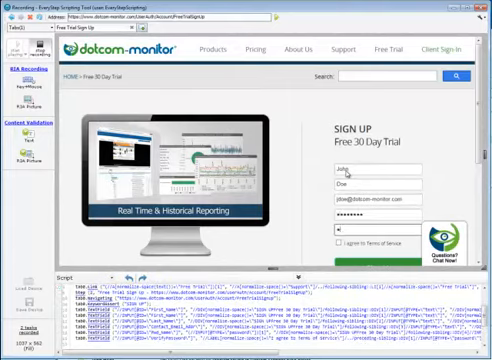
Replace the KeywordAssert Keyword value with 'web application' in the Properties panel
scroll("down", 3)
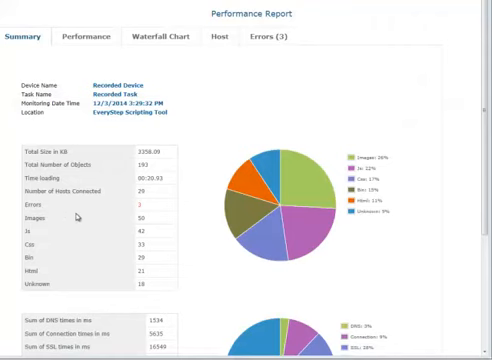
left_click(295, 40)
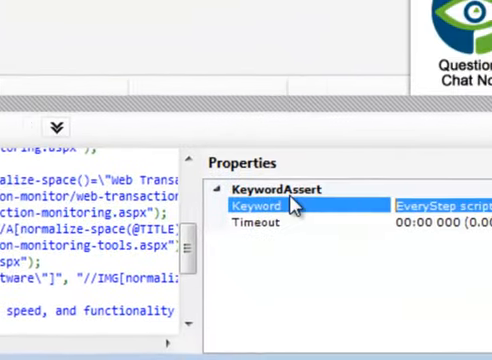
type("web application")
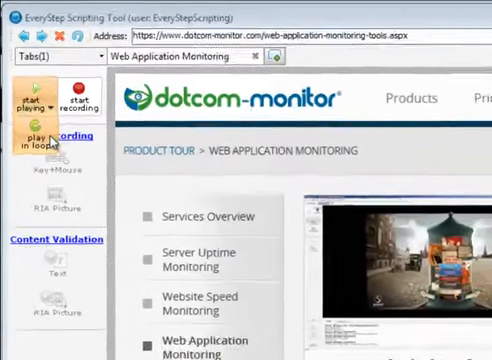
left_click(40, 140)
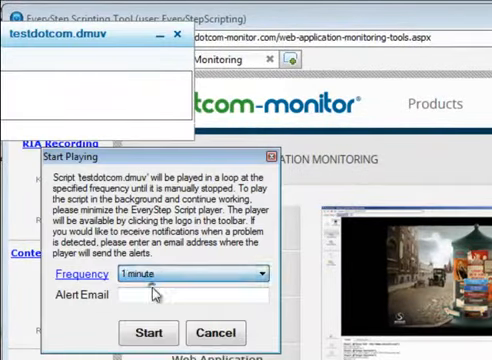
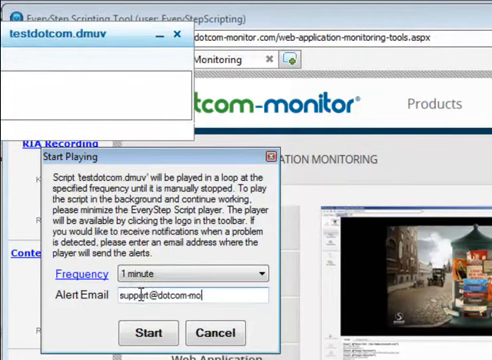